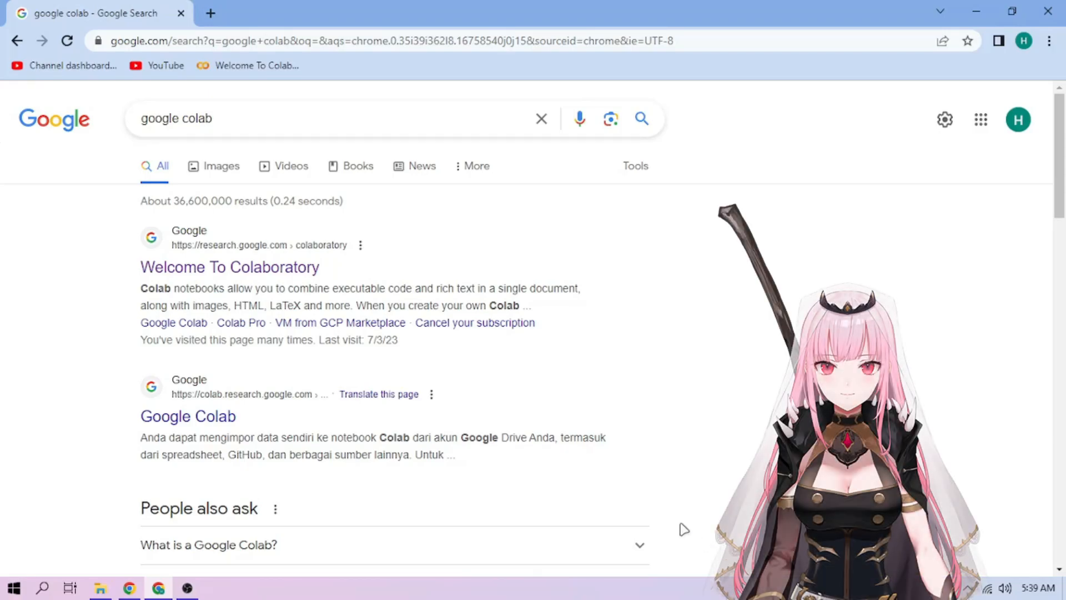
Step: Upload Calli.ipynb to Colab and run its setup cell until the Gradio link appears
{"action": "left_click", "coordinate": [230, 266]}
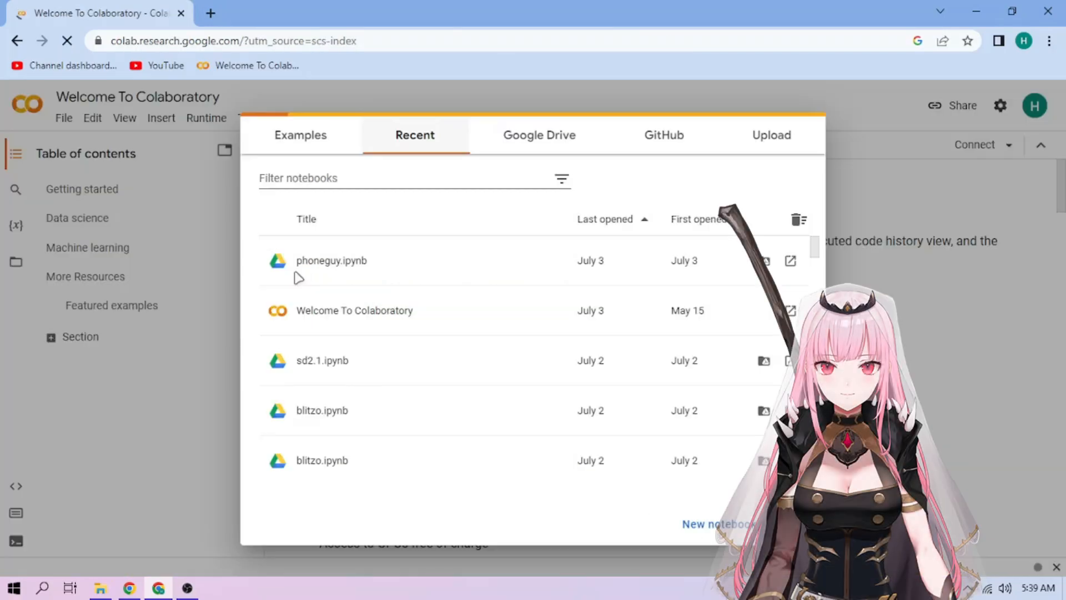
{"action": "left_click", "coordinate": [770, 134]}
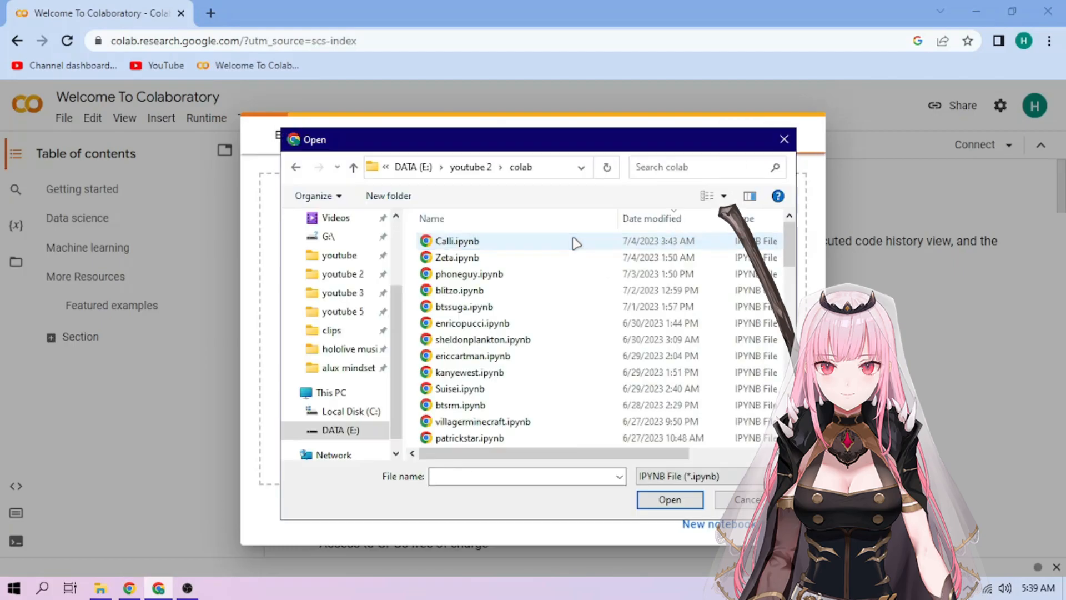
{"action": "left_click", "coordinate": [670, 500]}
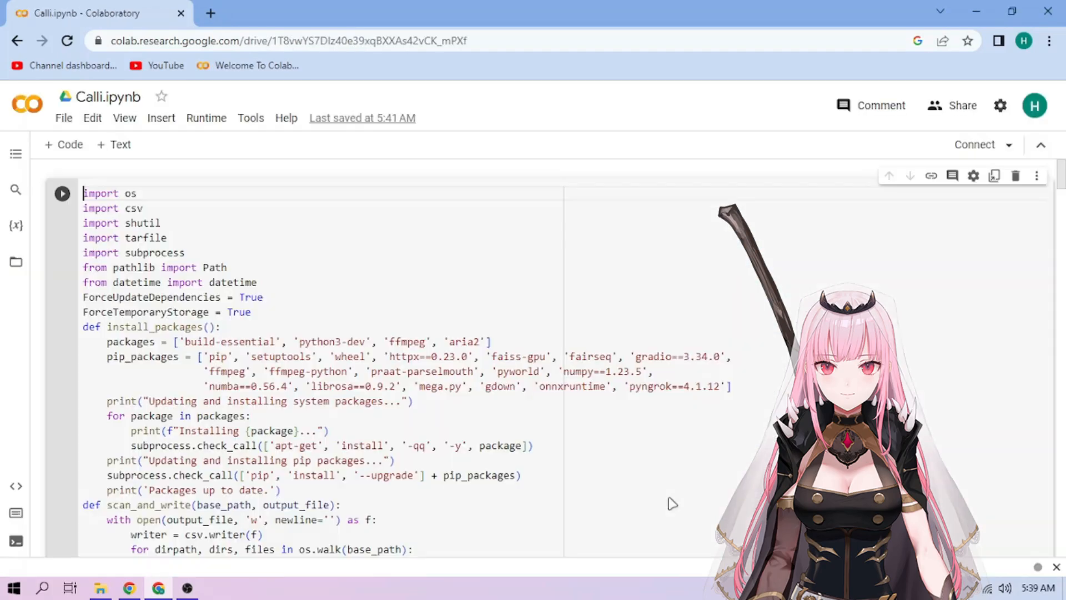
{"action": "left_click", "coordinate": [61, 193]}
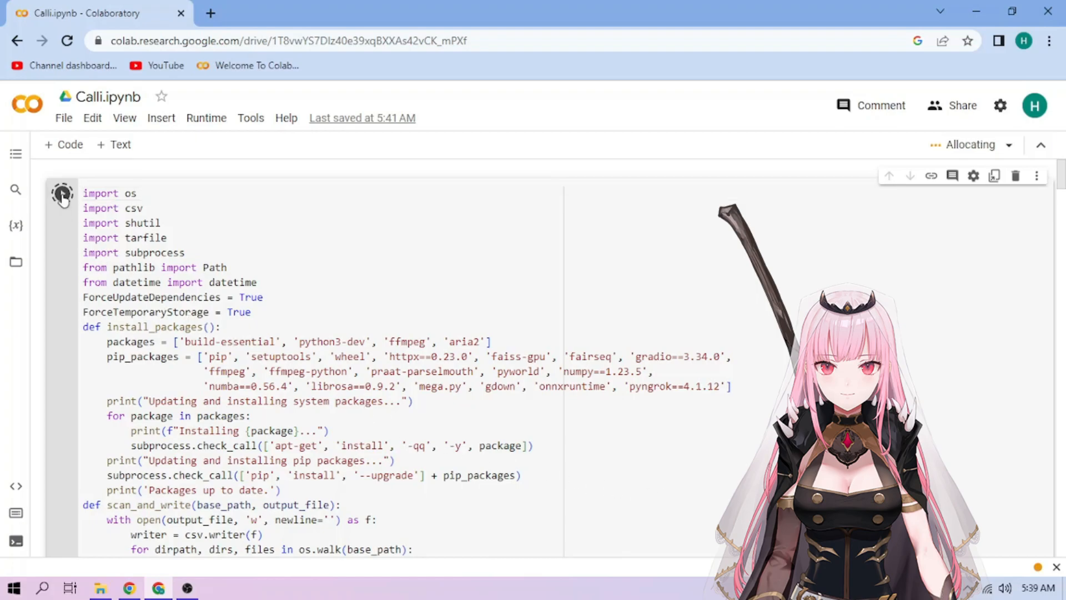
{"action": "left_click", "coordinate": [62, 193]}
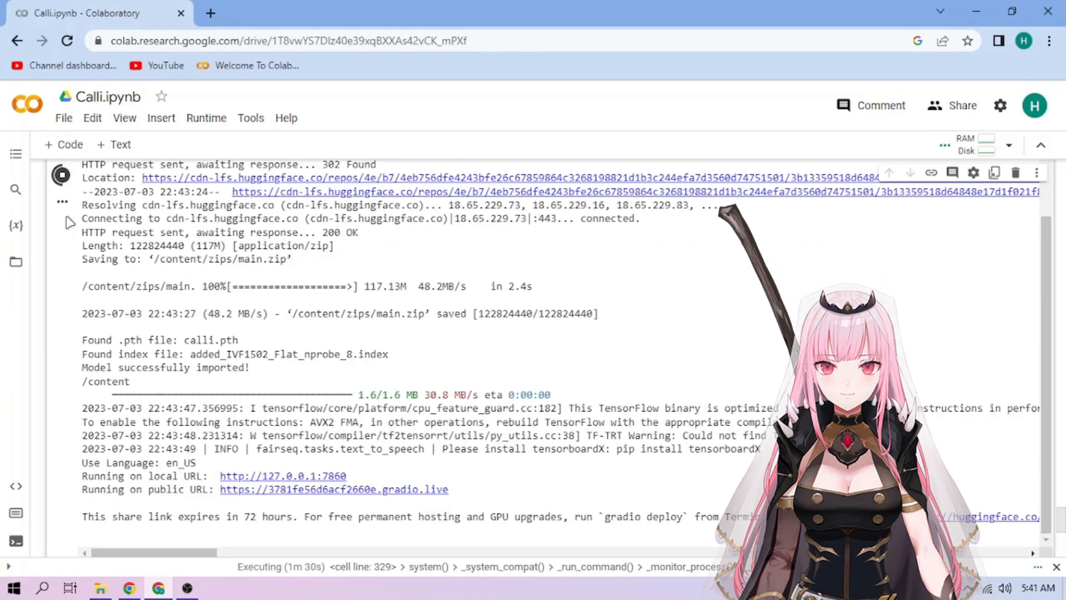
Step: Open the gradio.live interface and select calli.pth as the inferencing voice
{"action": "left_click", "coordinate": [333, 489]}
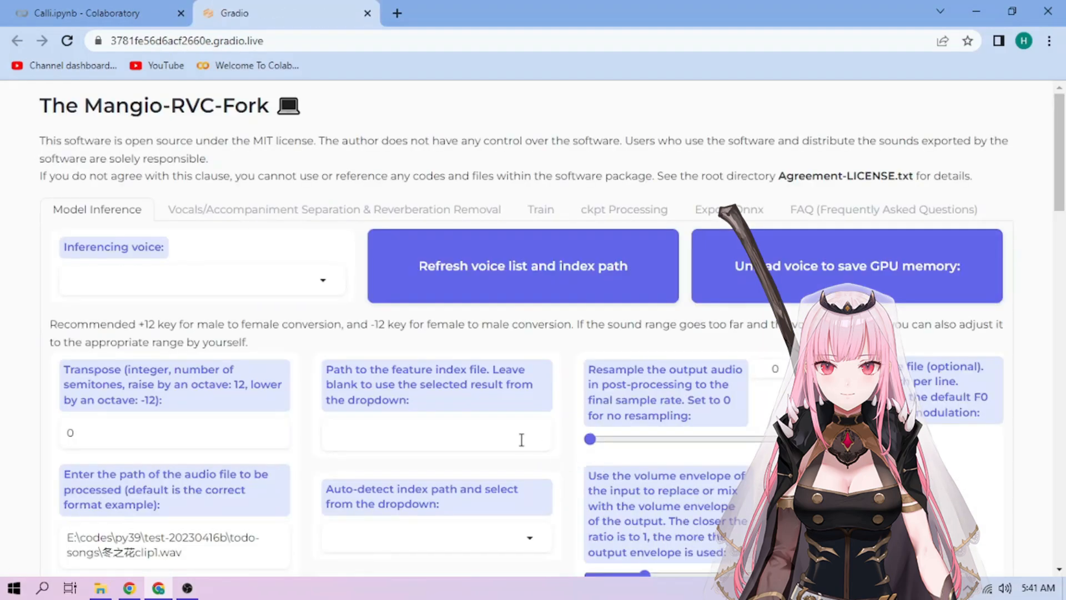
{"action": "left_click", "coordinate": [197, 279]}
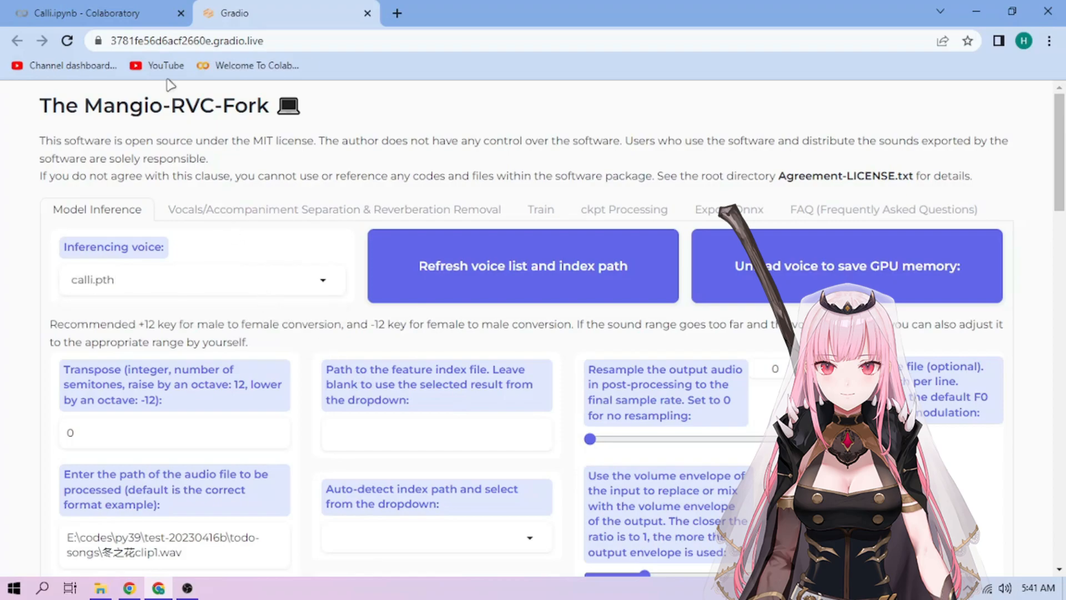
Step: Upload sample1.wav, sample2.wav and sample3.wav to Colab files and copy sample2.wav's path
{"action": "left_click", "coordinate": [95, 13]}
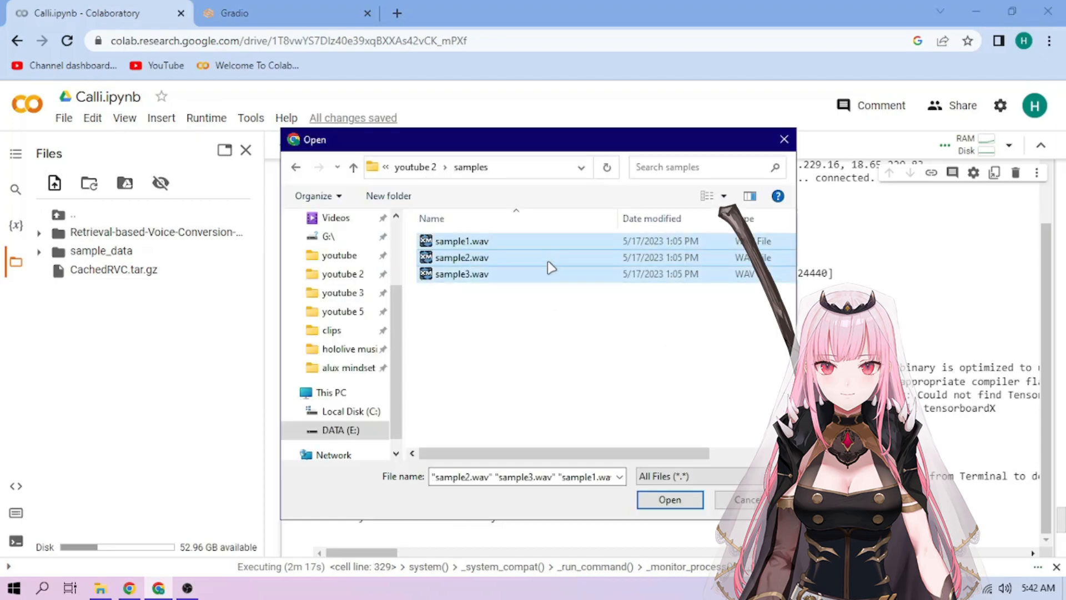
{"action": "left_click", "coordinate": [667, 499]}
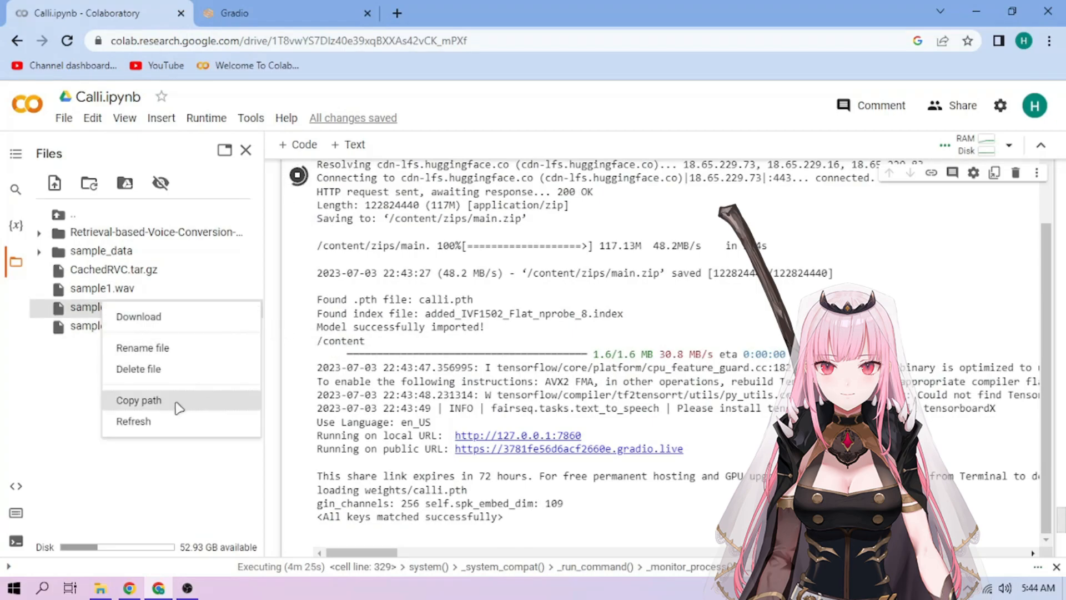
{"action": "left_click", "coordinate": [139, 399]}
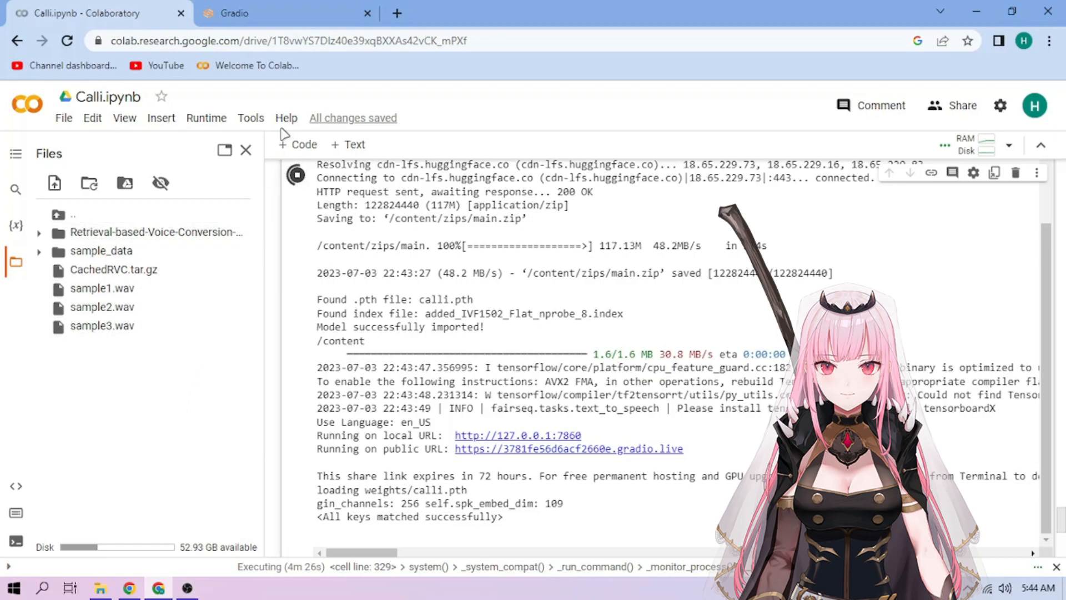
Step: Enter /content/sample2.wav as input, choose mangio-crepe, and pick the added_IVF1502_Flat_nprobe_8 index
{"action": "left_click", "coordinate": [265, 13]}
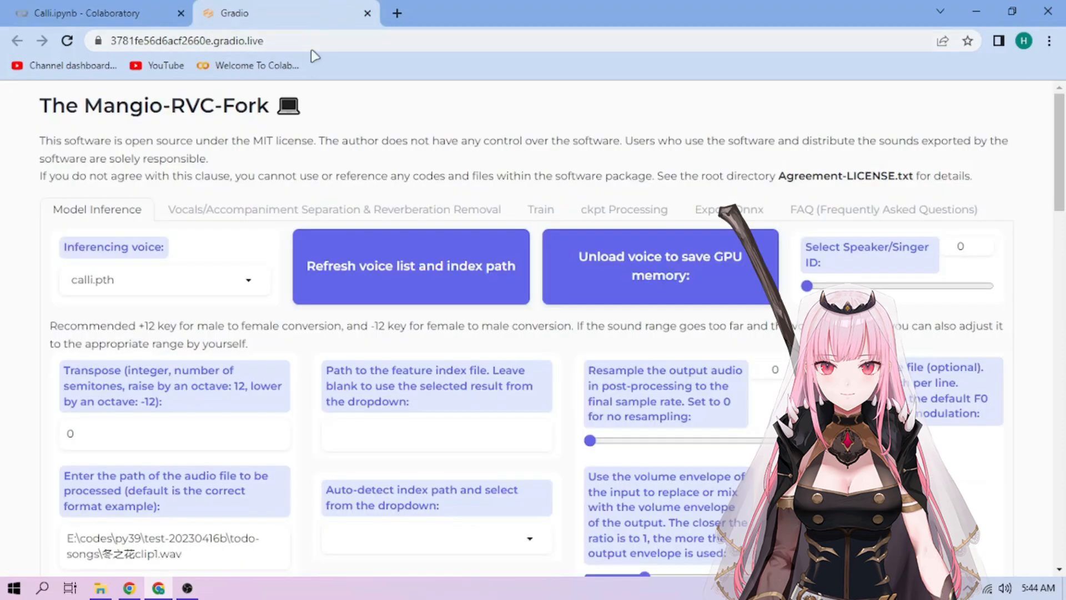
{"action": "scroll", "scroll_direction": "down", "scroll_amount": 3}
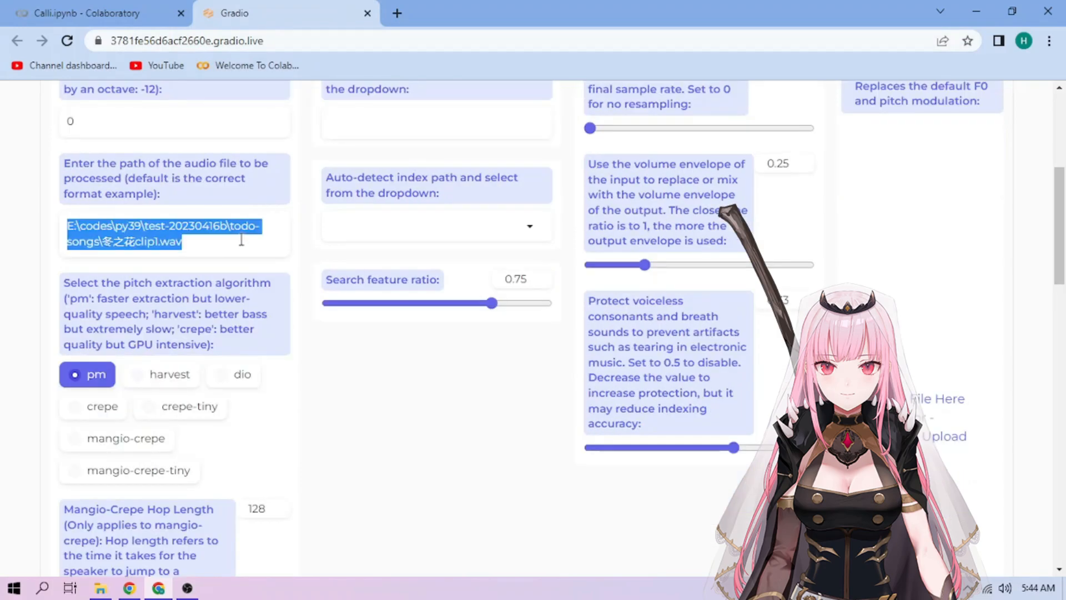
{"action": "type", "text": "/content/sample2.wav"}
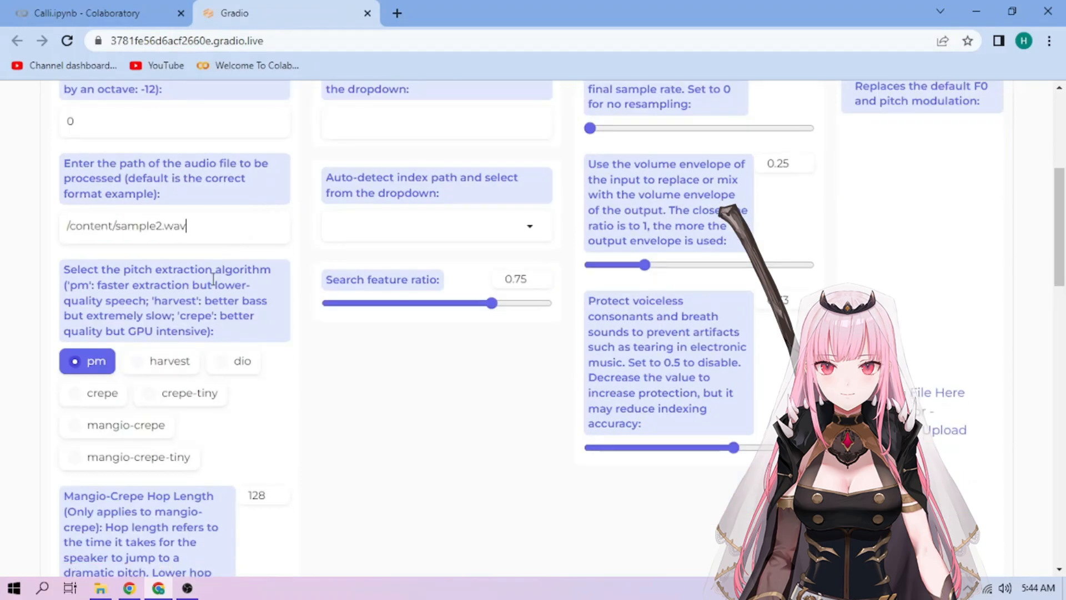
{"action": "left_click", "coordinate": [116, 425]}
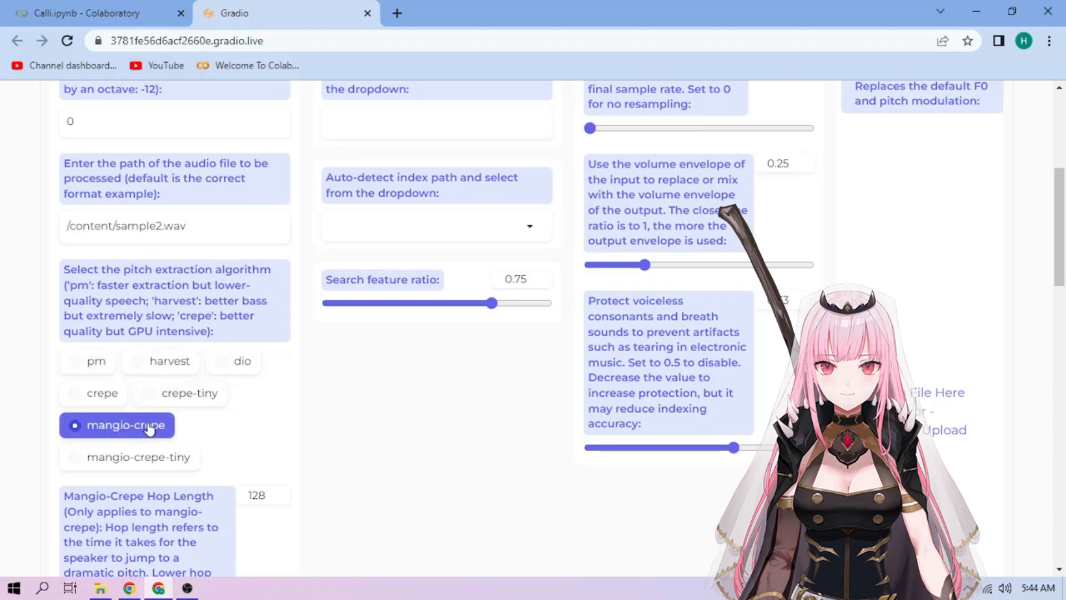
{"action": "left_click", "coordinate": [435, 225]}
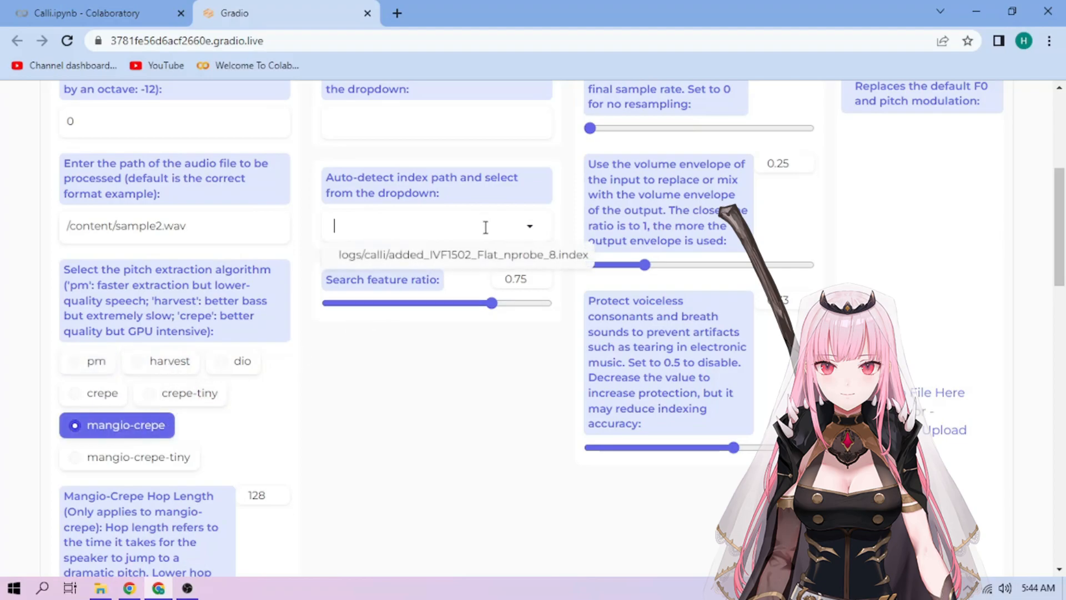
{"action": "left_click", "coordinate": [461, 255]}
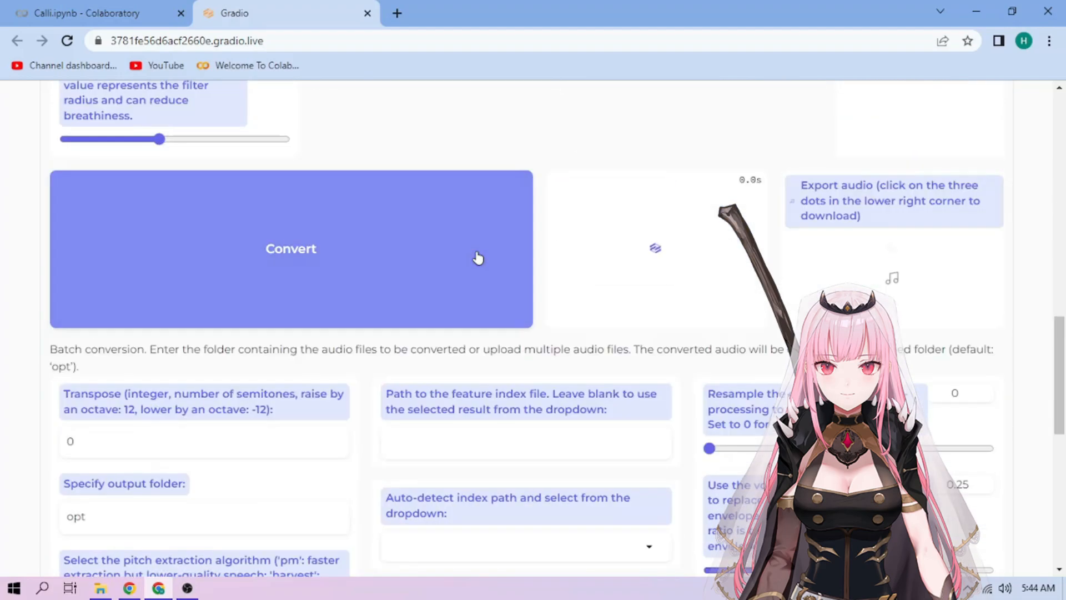
Step: Convert sample2.wav with the Calli voice, play the output, and download audio.wav
{"action": "left_click", "coordinate": [291, 248]}
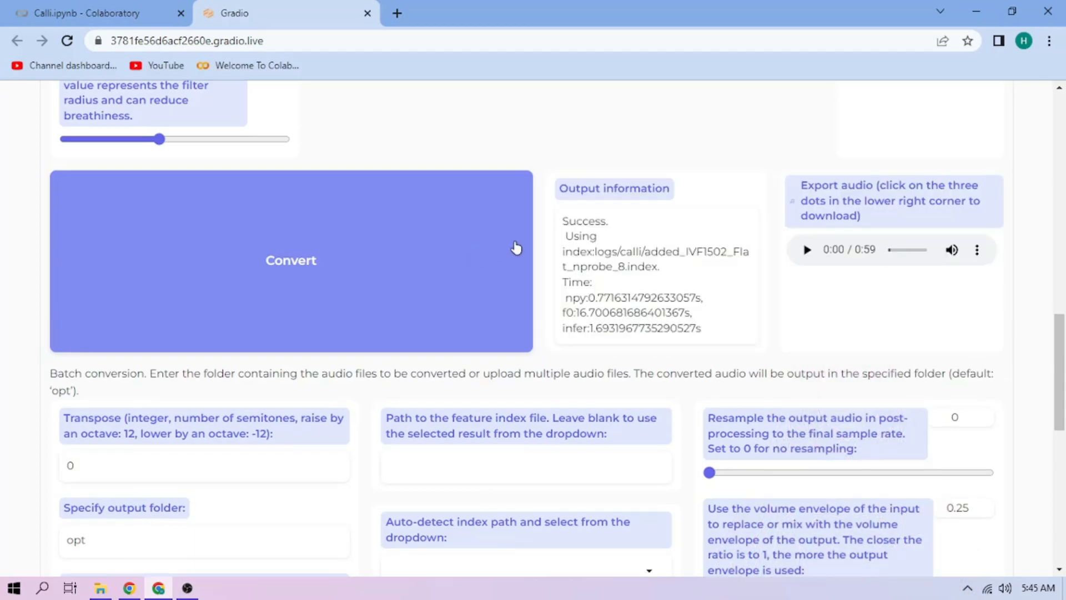
{"action": "left_click", "coordinate": [806, 249]}
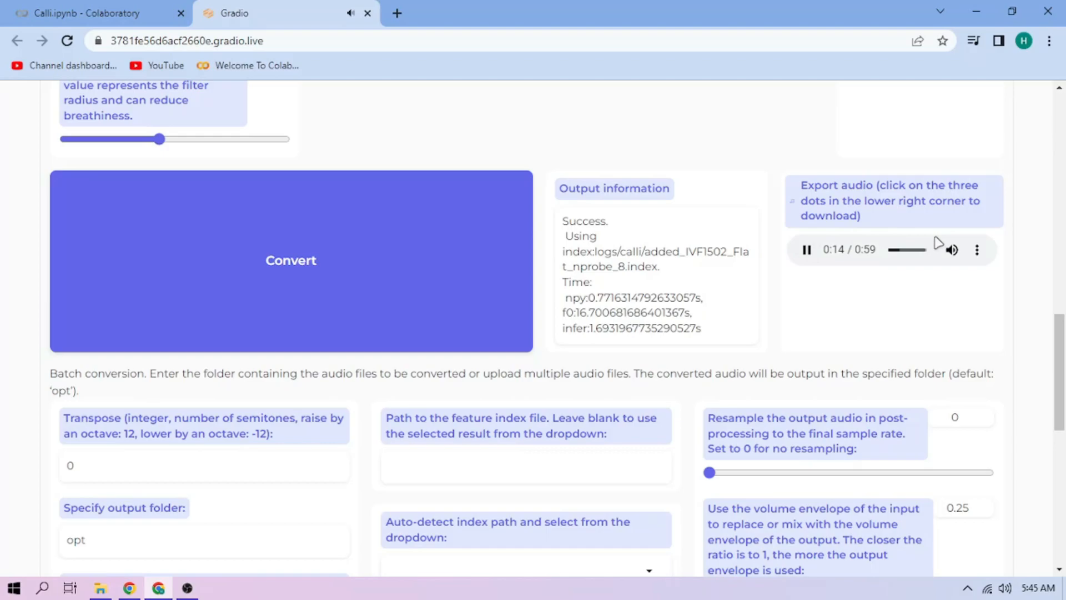
{"action": "left_click", "coordinate": [978, 250]}
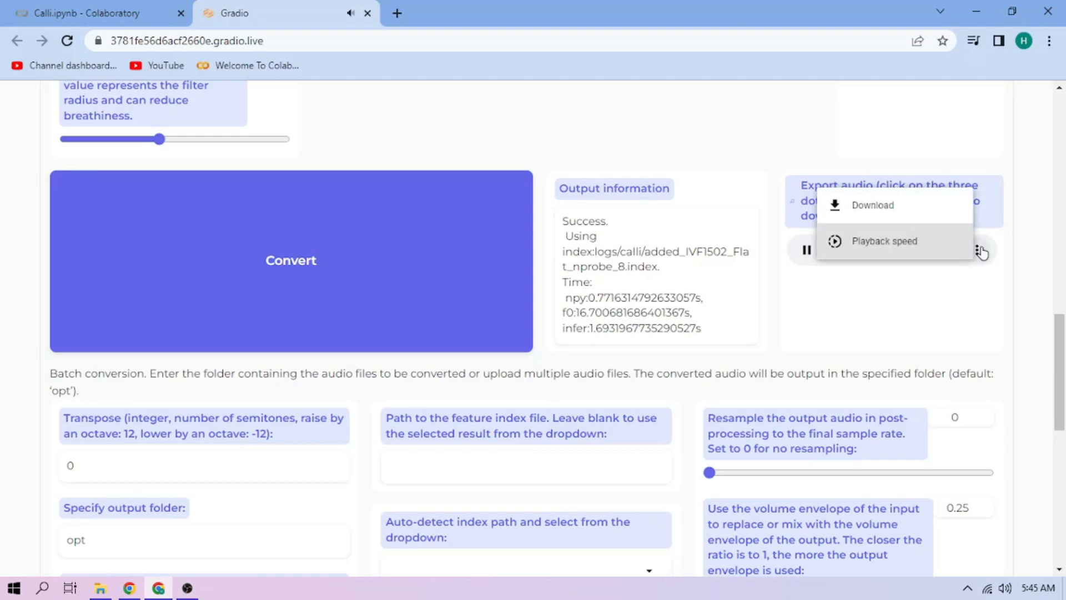
{"action": "left_click", "coordinate": [872, 205]}
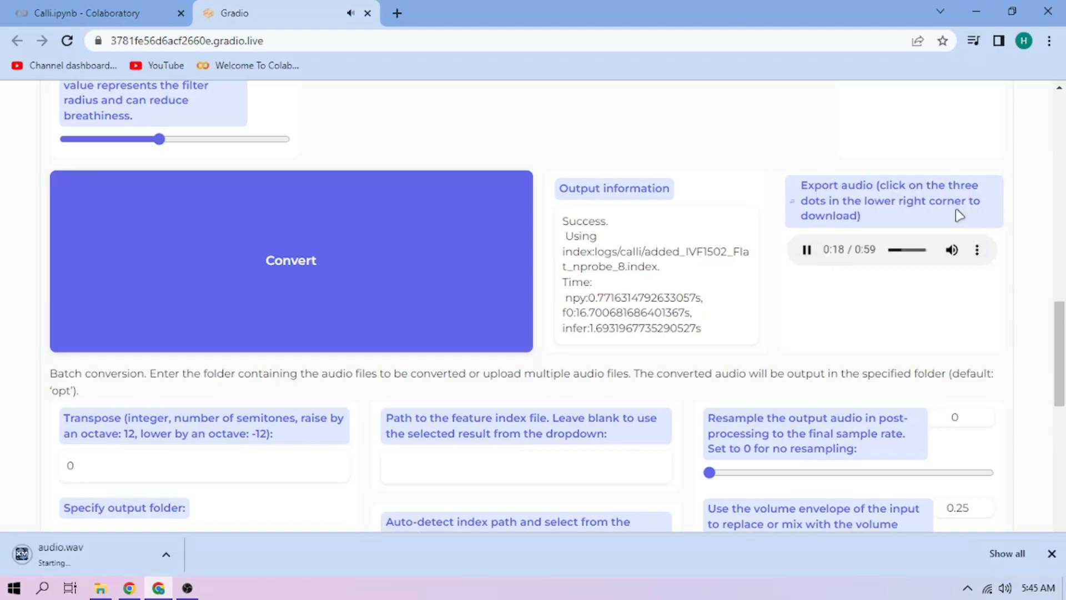